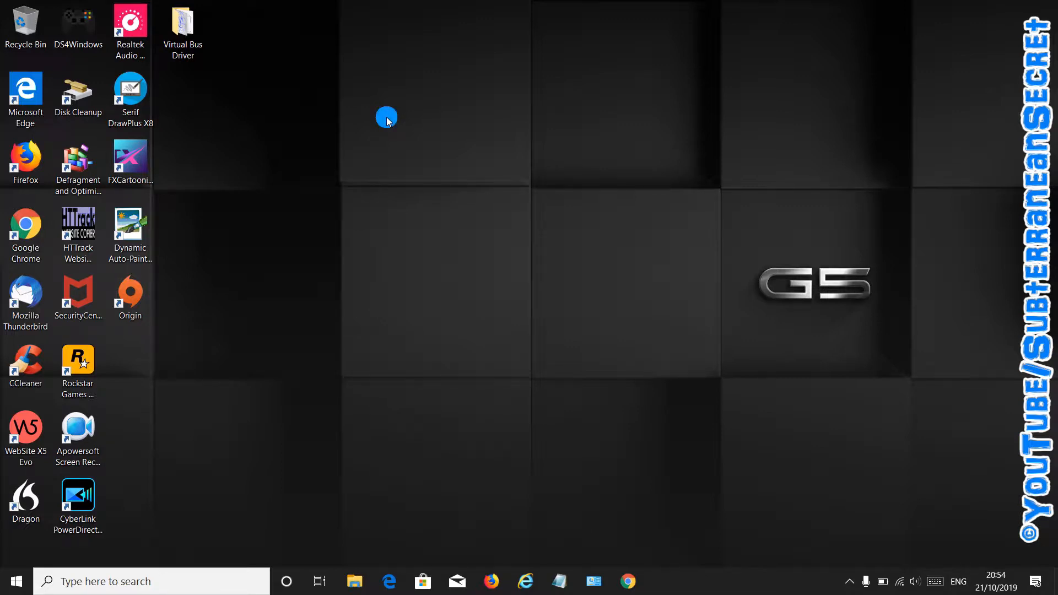
mouse_move(141, 445)
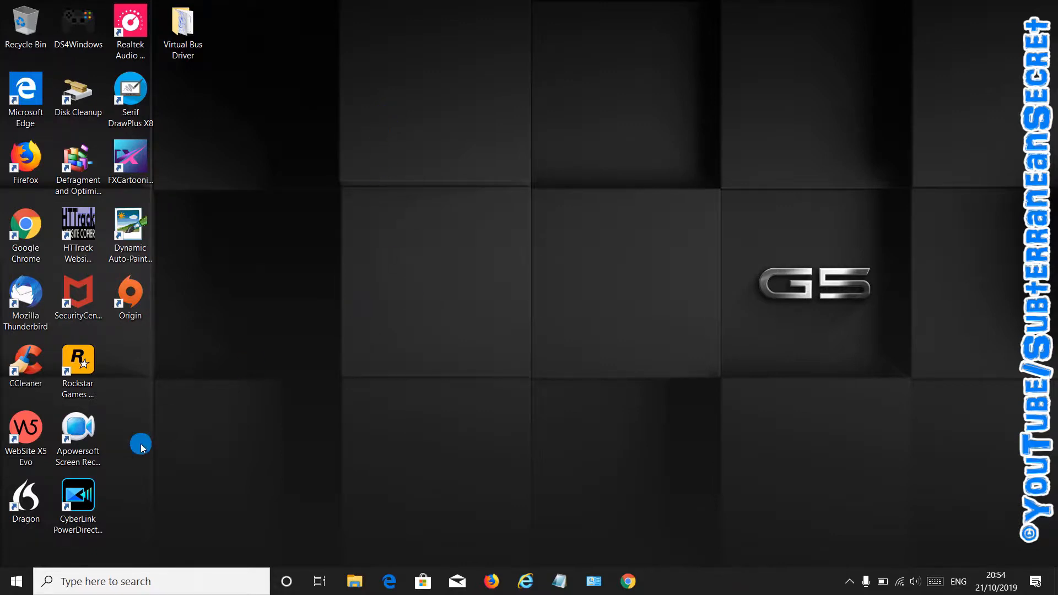
mouse_move(13, 581)
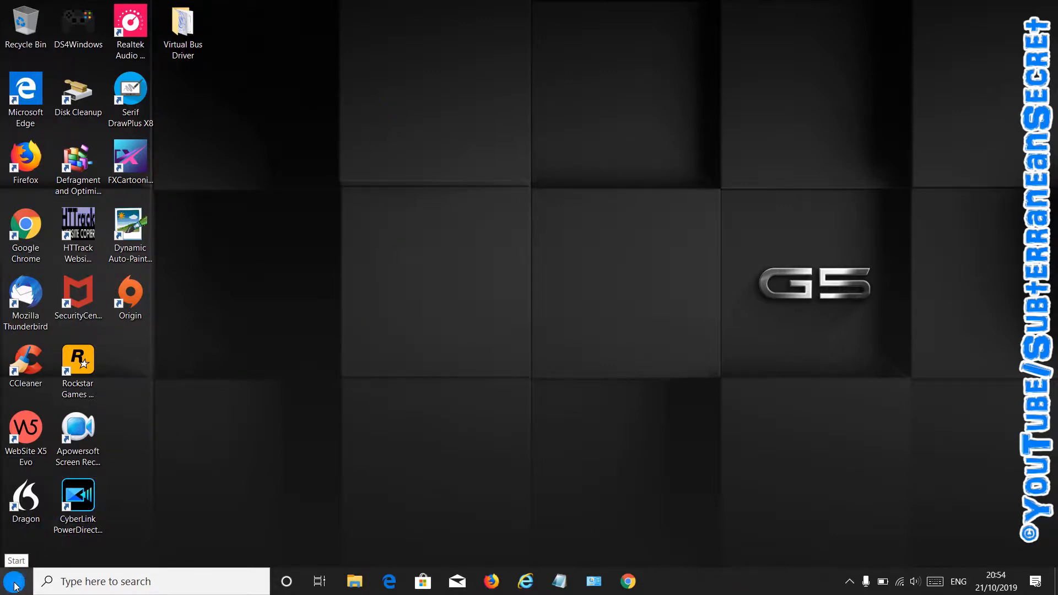
Step: Open the Start menu from the taskbar to show the app list and tiles
click(11, 580)
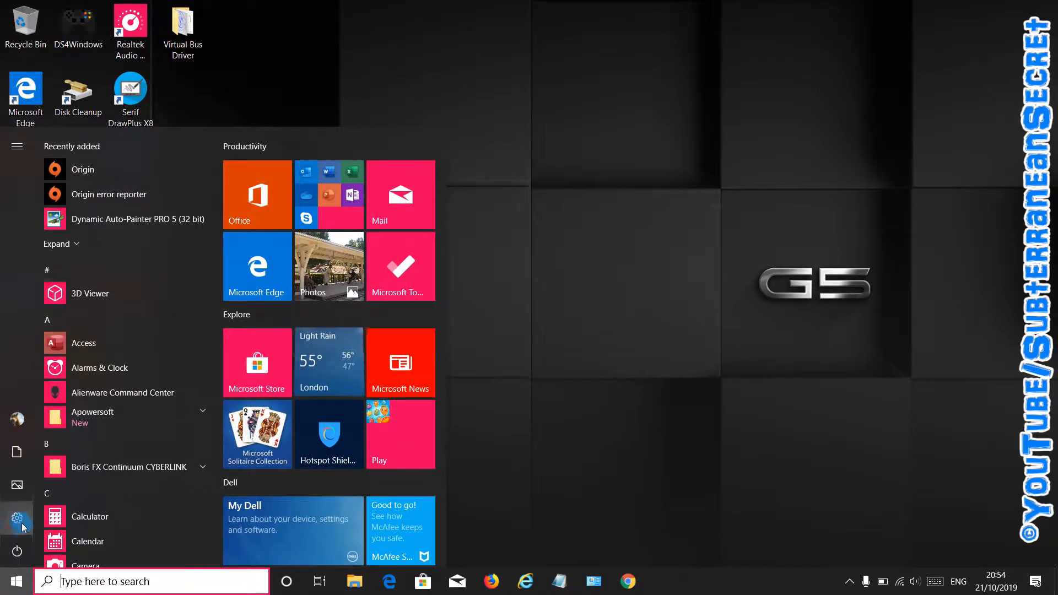
Step: Review Time & Language > Date & time, where automatic time zone is set to Darwin
click(17, 518)
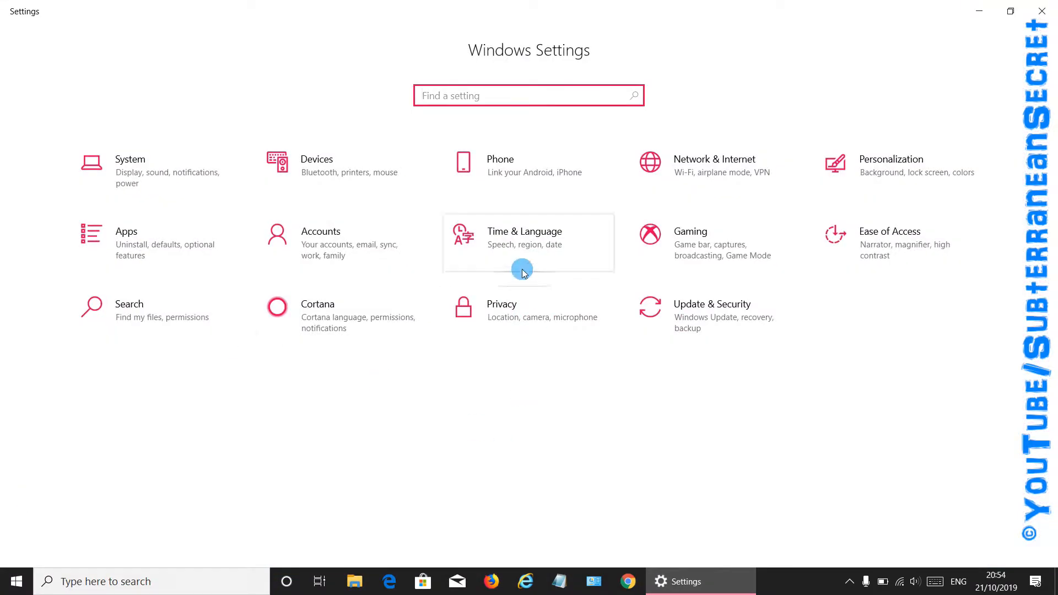
click(524, 236)
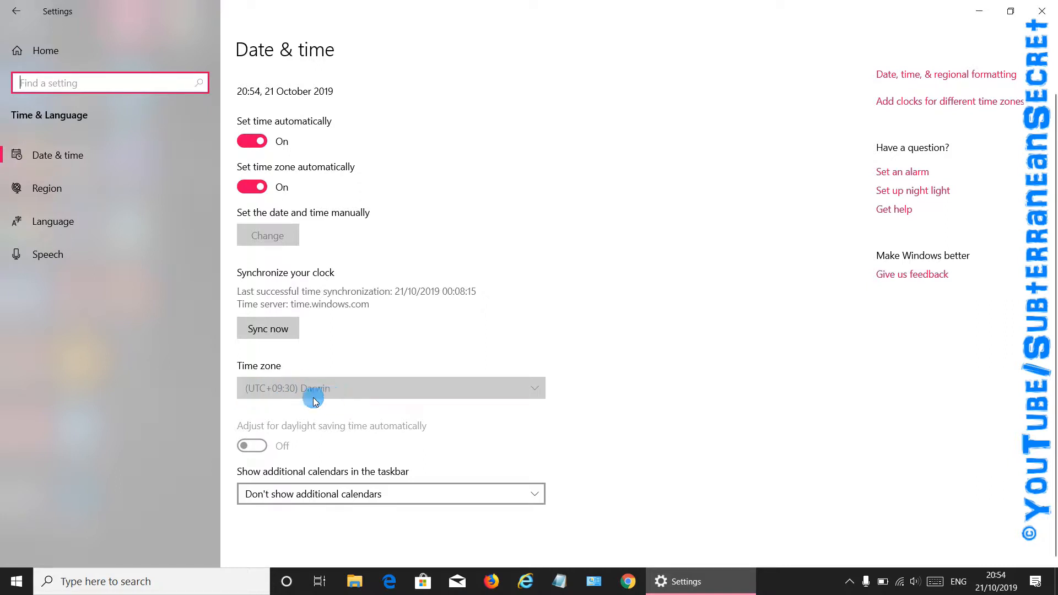
mouse_move(317, 162)
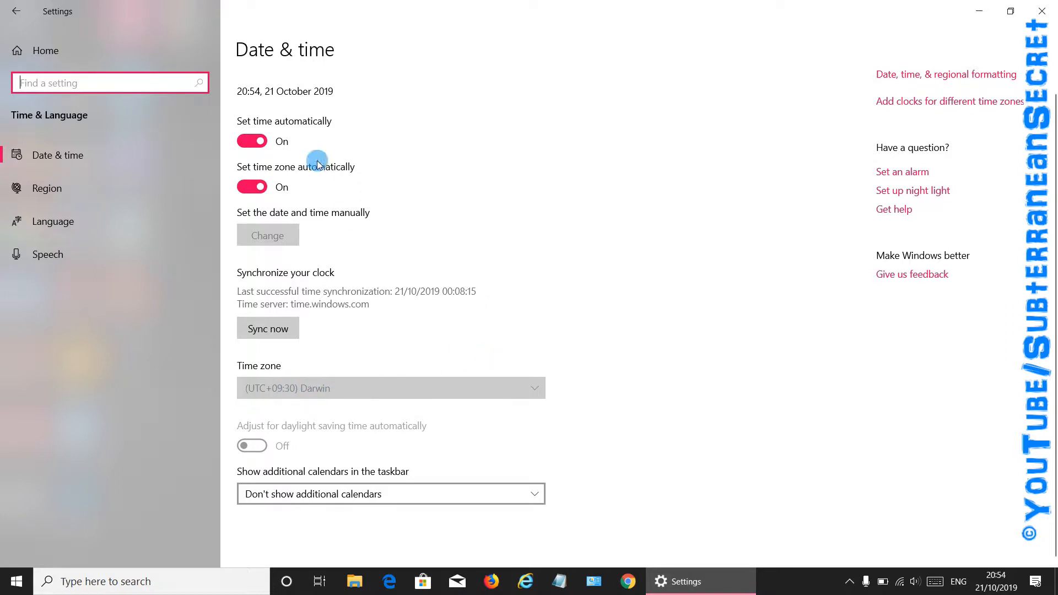
scroll(up, 3)
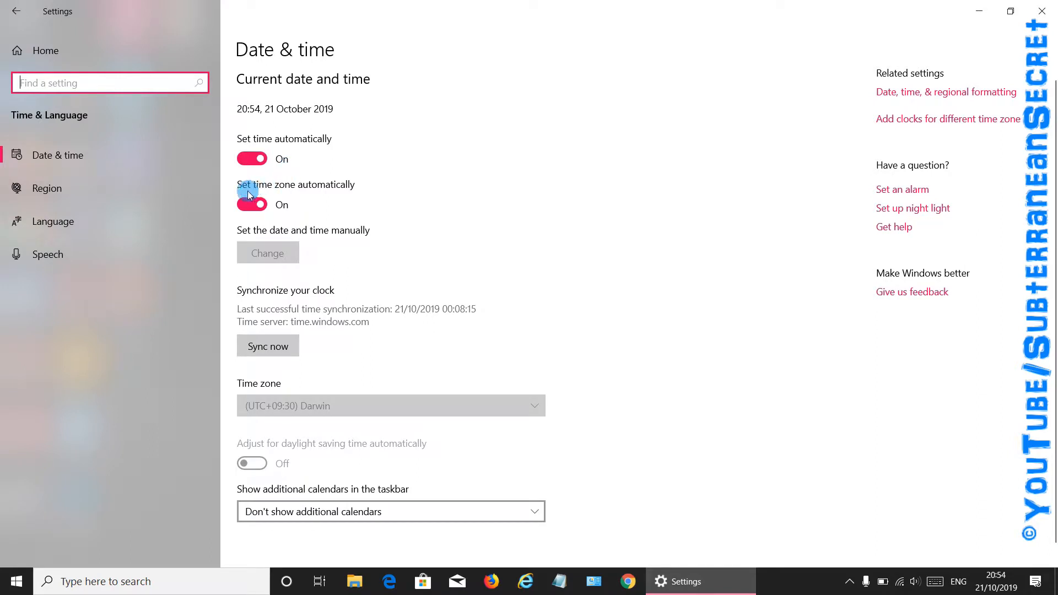
mouse_move(257, 141)
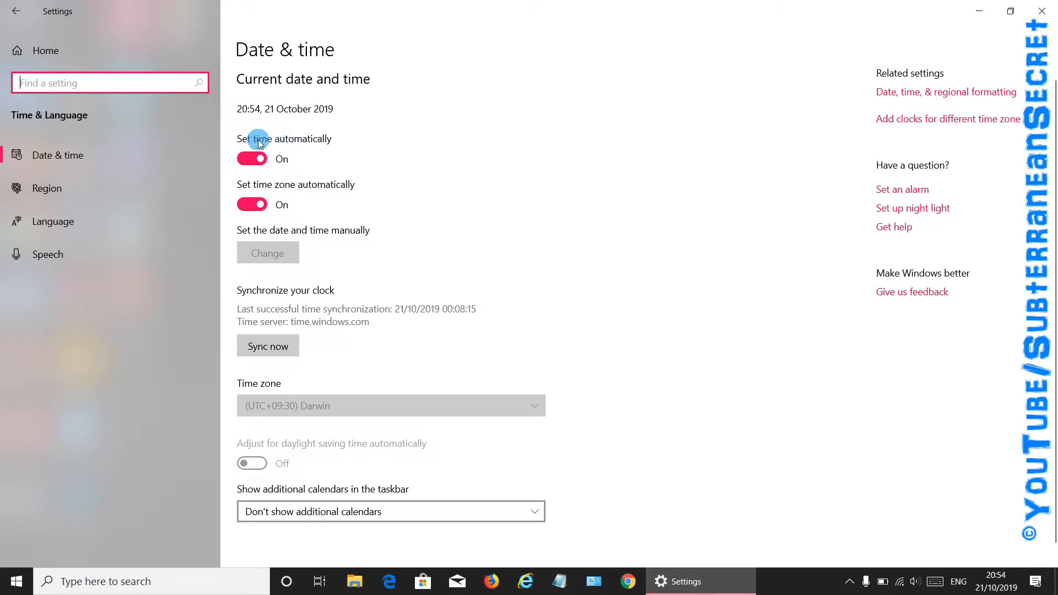
mouse_move(512, 395)
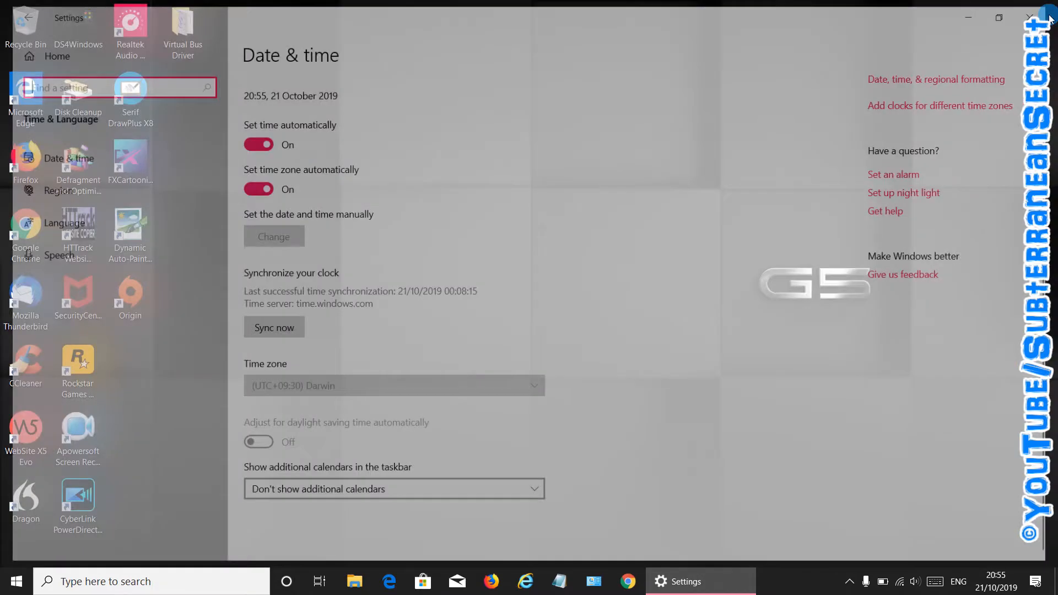
Step: Close Settings, then briefly open and close Control Panel
click(1028, 18)
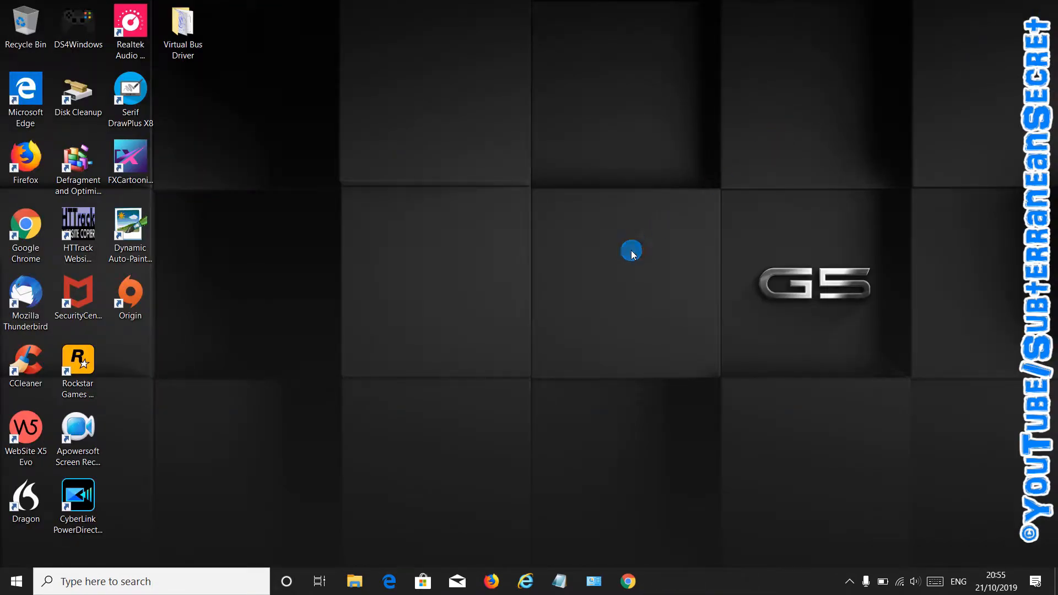
mouse_move(170, 581)
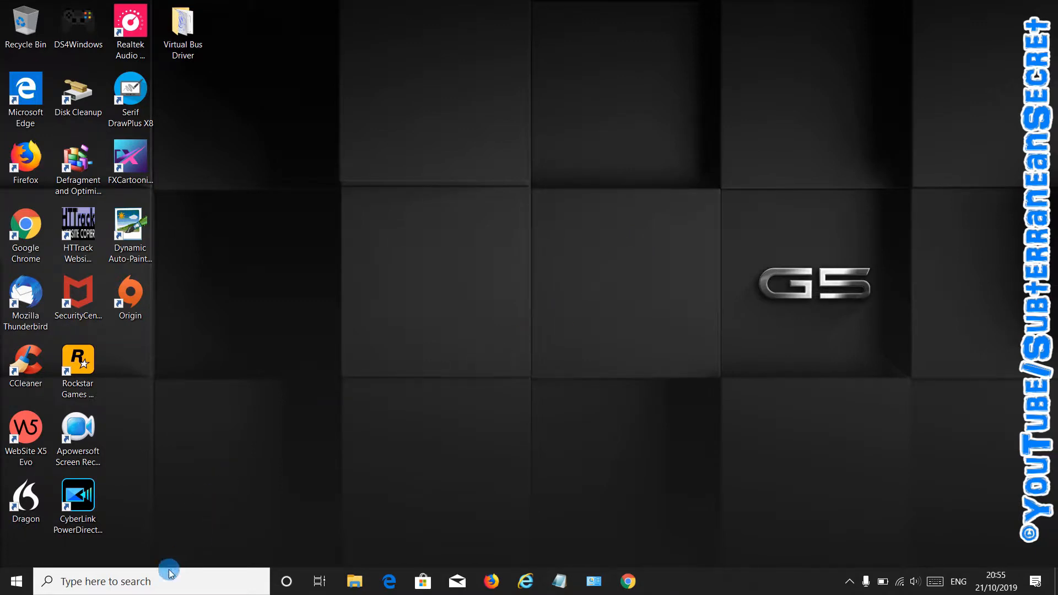
text(c)
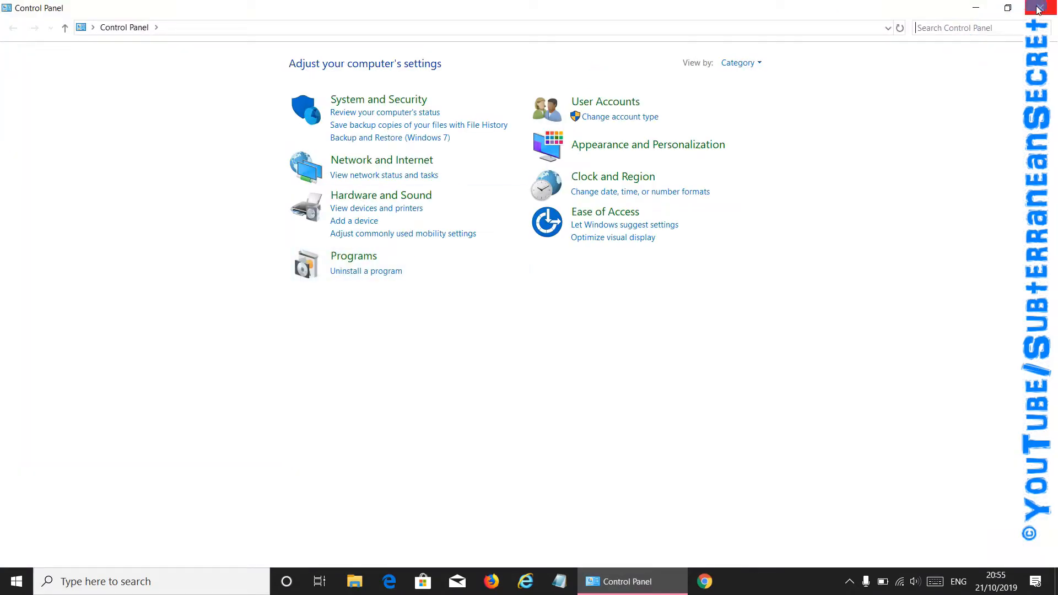
click(1038, 7)
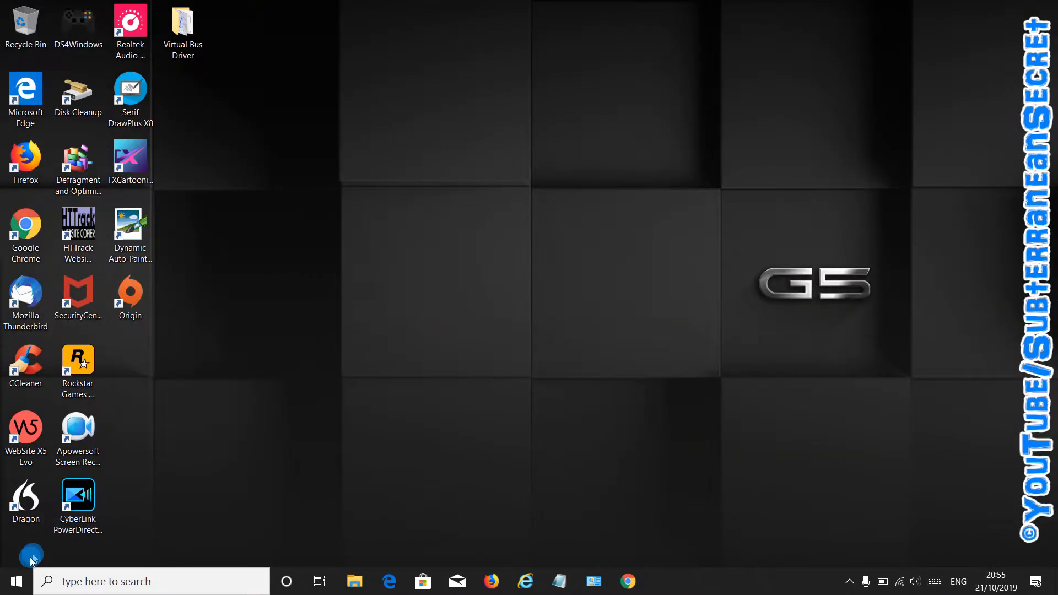
Step: Launch Control Panel from the Start menu's Windows System folder
click(14, 581)
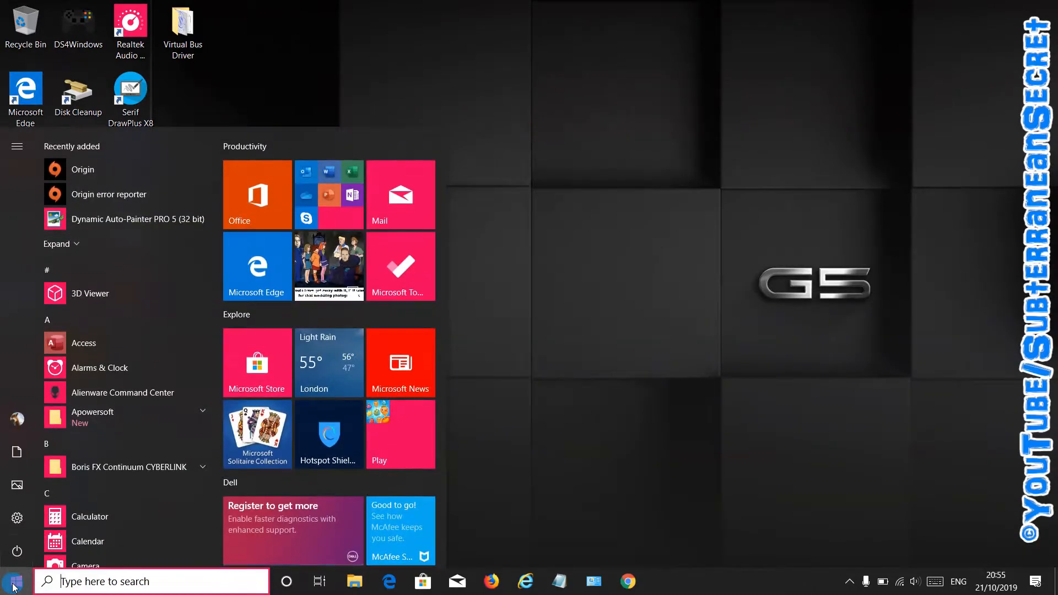
scroll(down, 3)
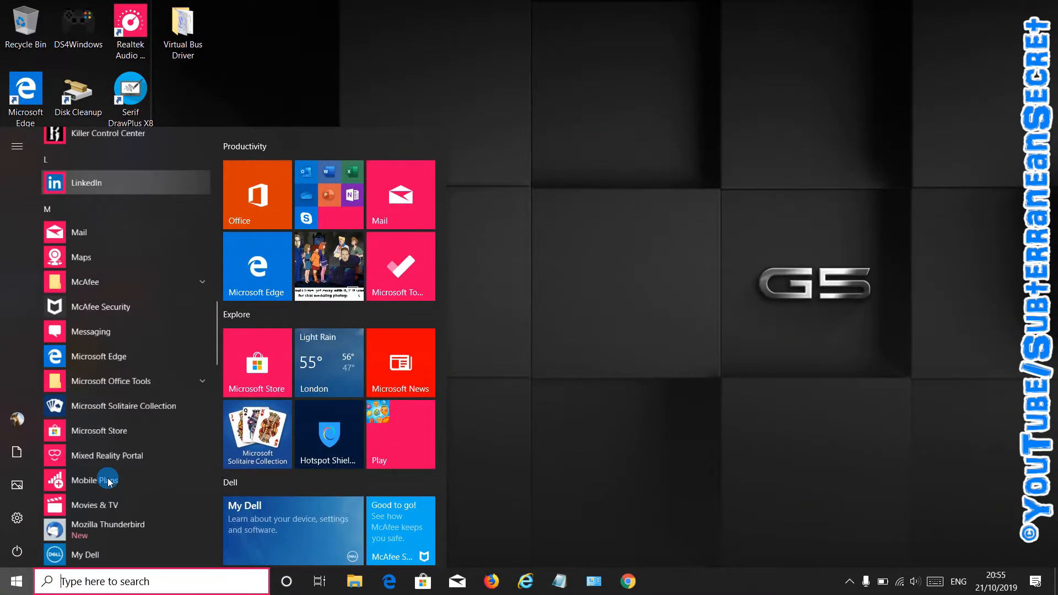
scroll(down, 3)
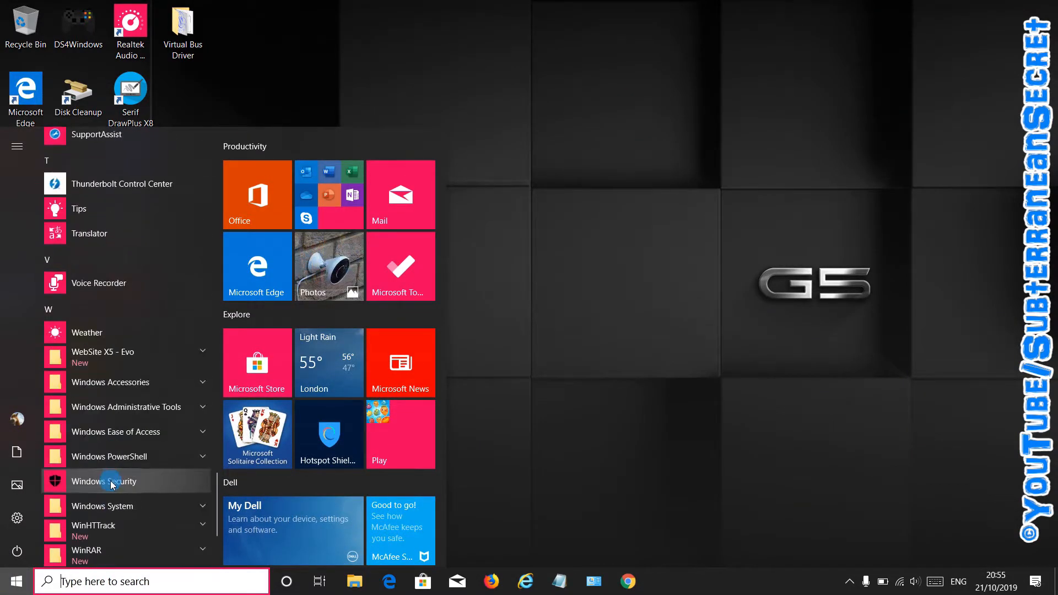
scroll(down, 3)
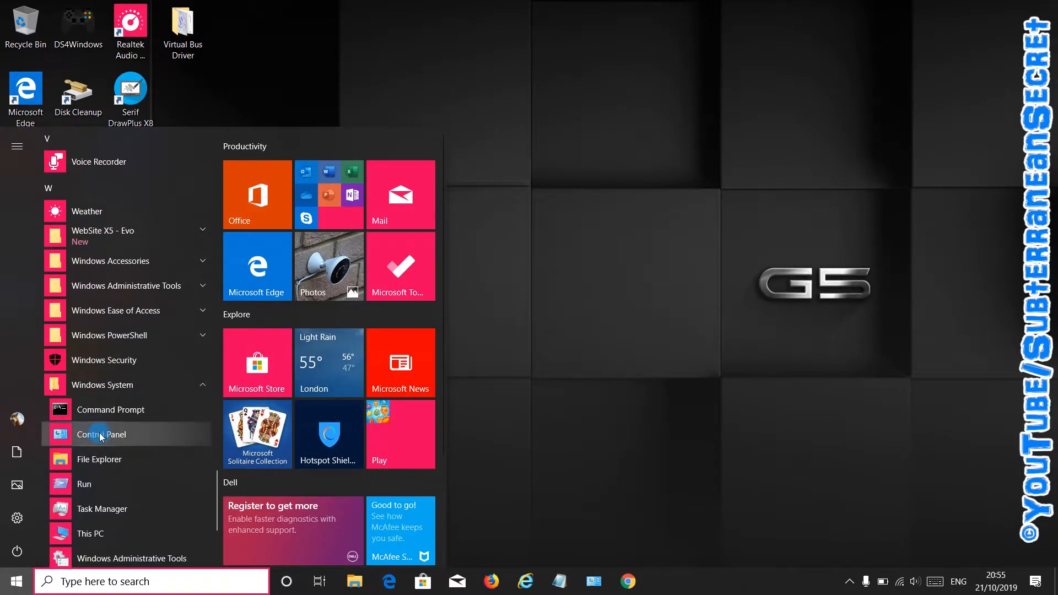
click(101, 434)
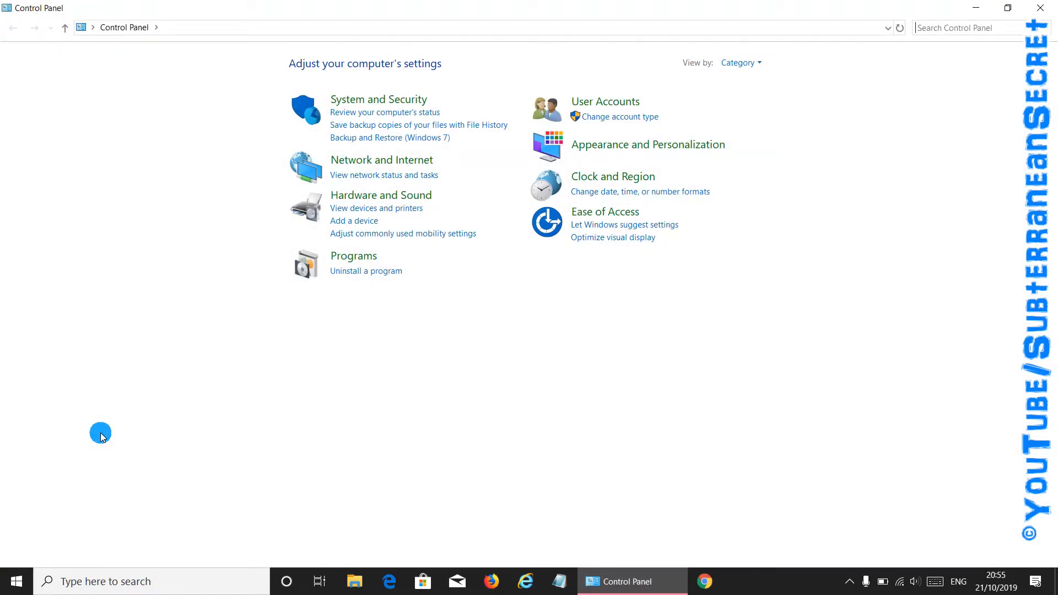
mouse_move(613, 176)
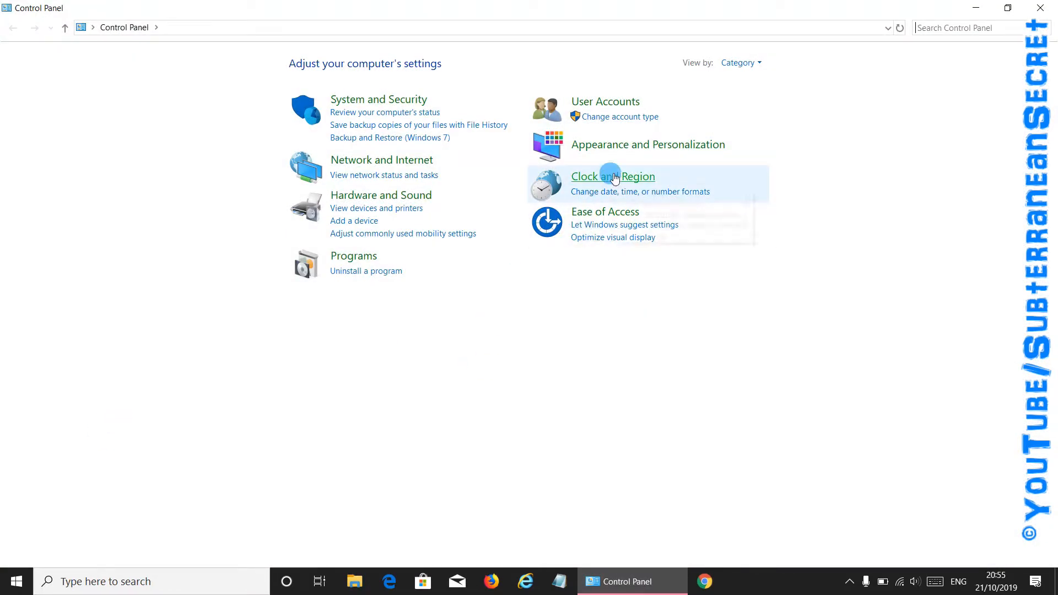
Step: Open Clock and Region > Date and Time, showing the (UTC+09:30) Darwin zone
click(613, 176)
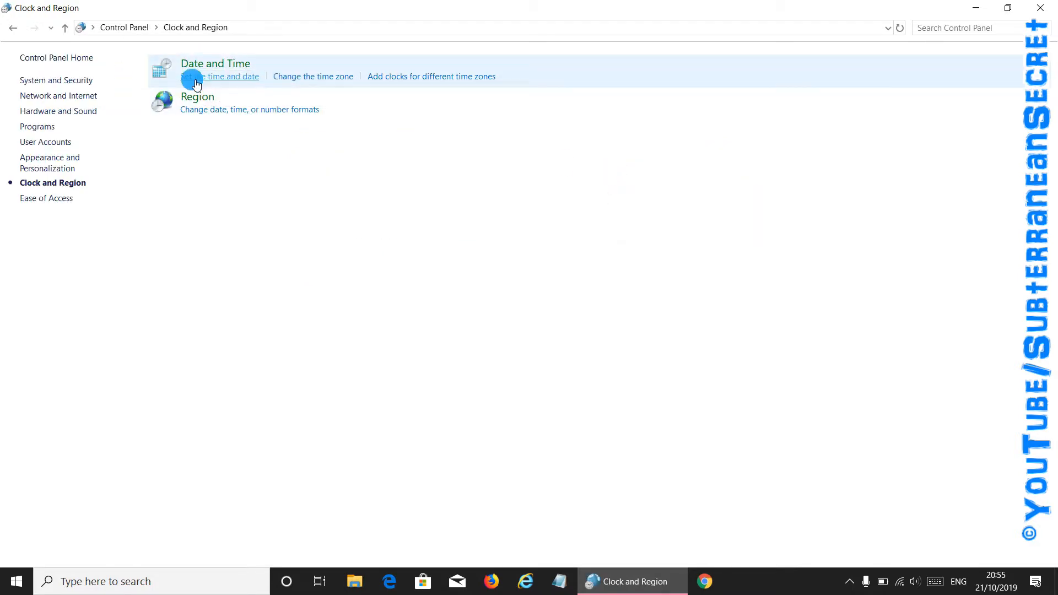
mouse_move(235, 87)
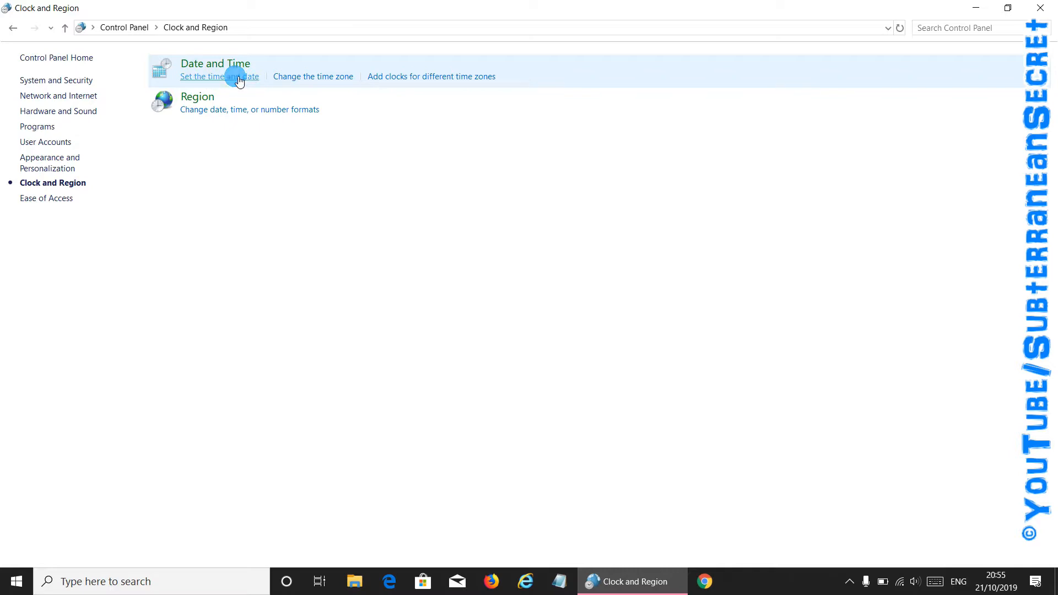
click(214, 76)
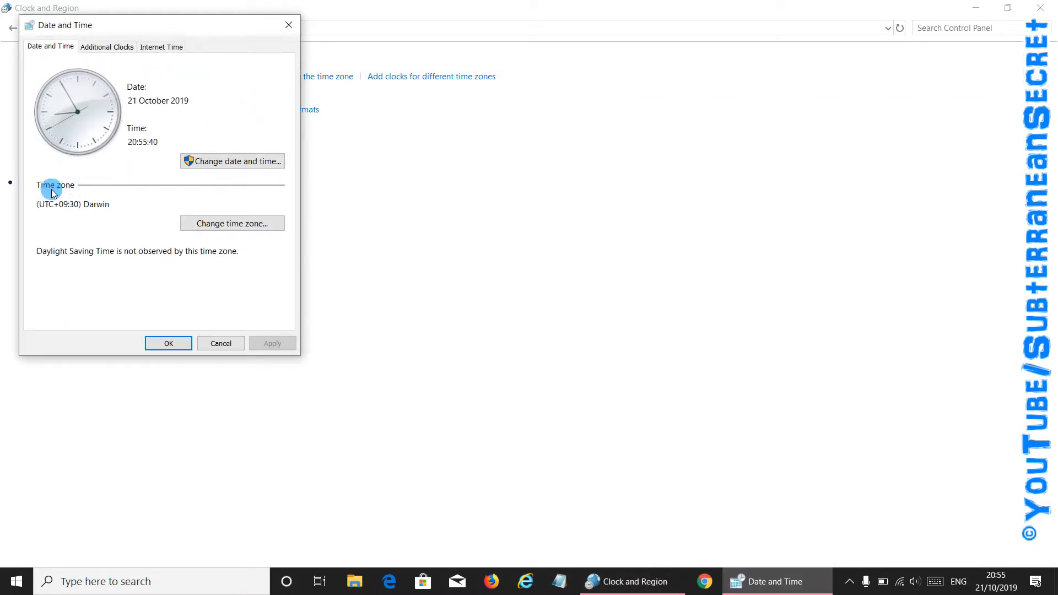
Step: Set the time zone to (UTC+00:00) Dublin, Edinburgh, Lisbon, London and confirm
click(232, 223)
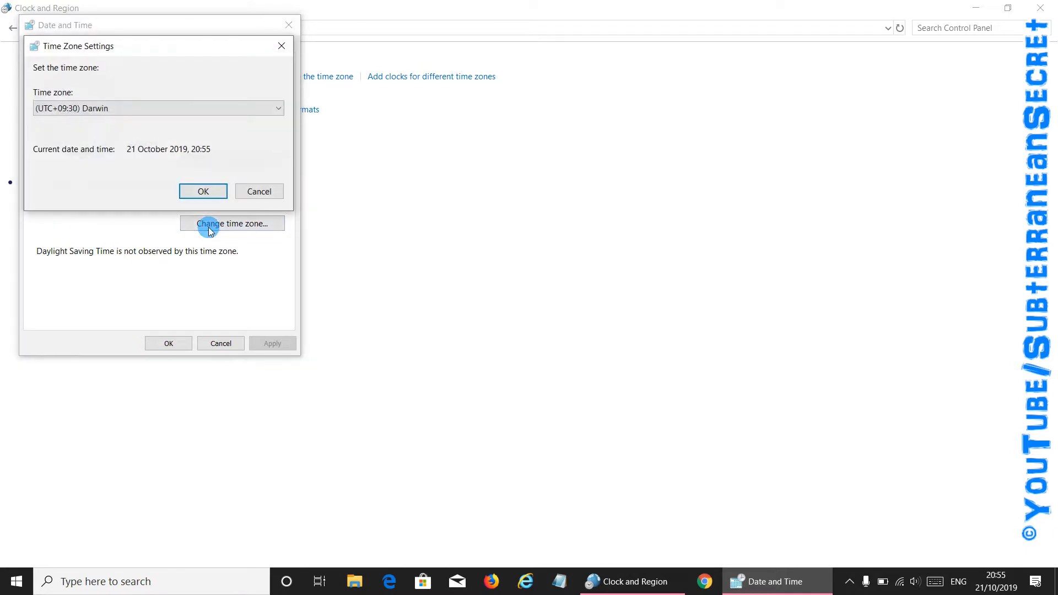
click(276, 108)
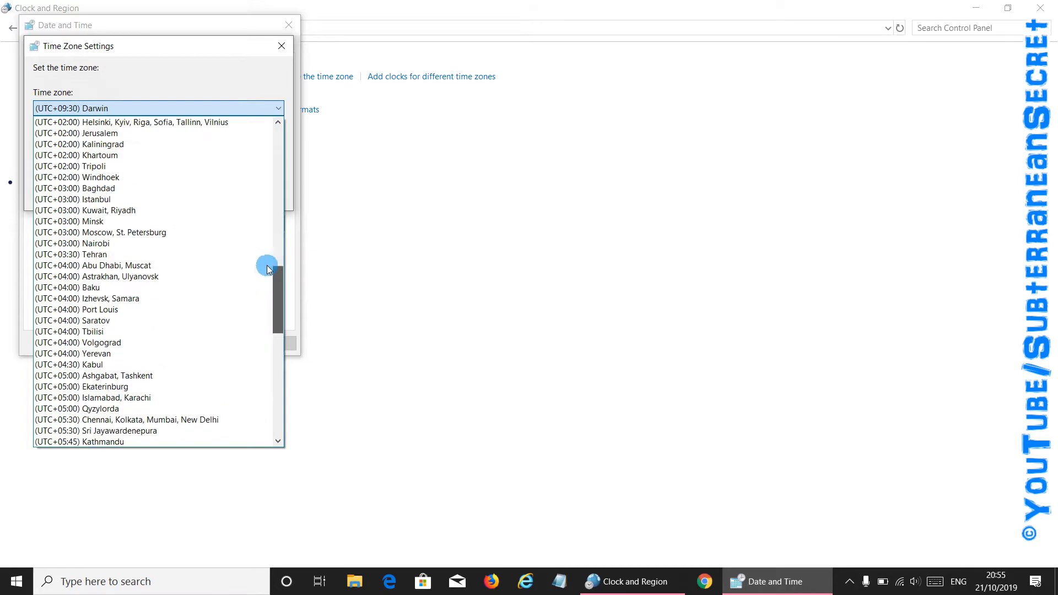
scroll(up, 3)
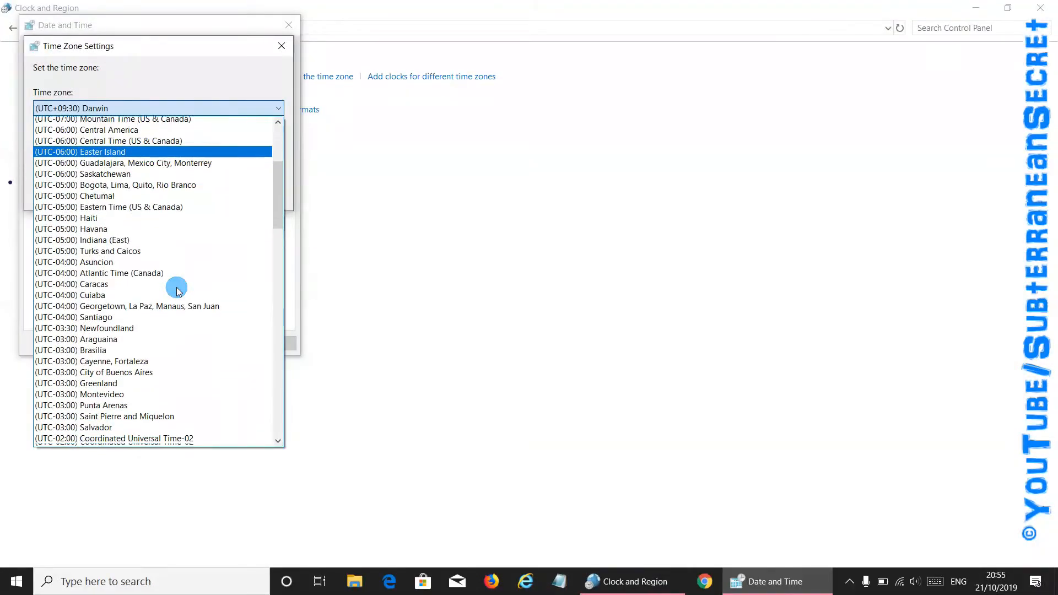
scroll(down, 3)
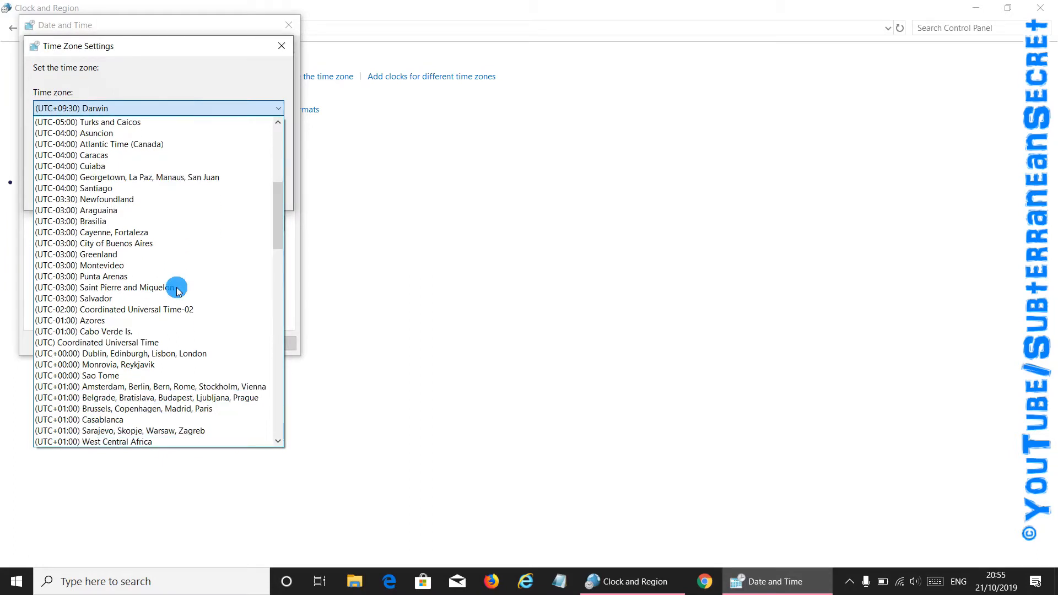
scroll(down, 3)
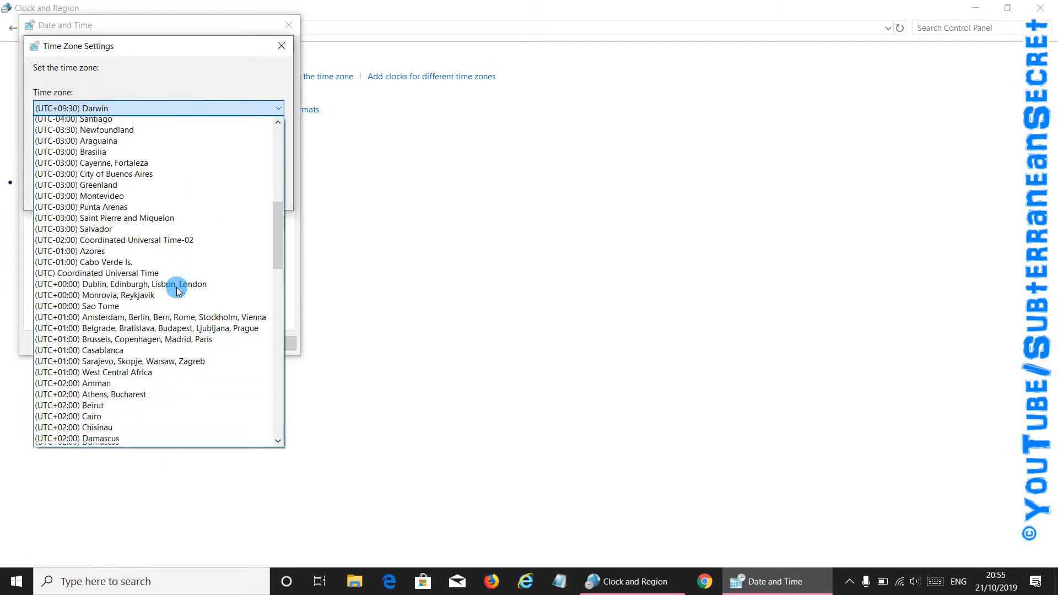
click(129, 284)
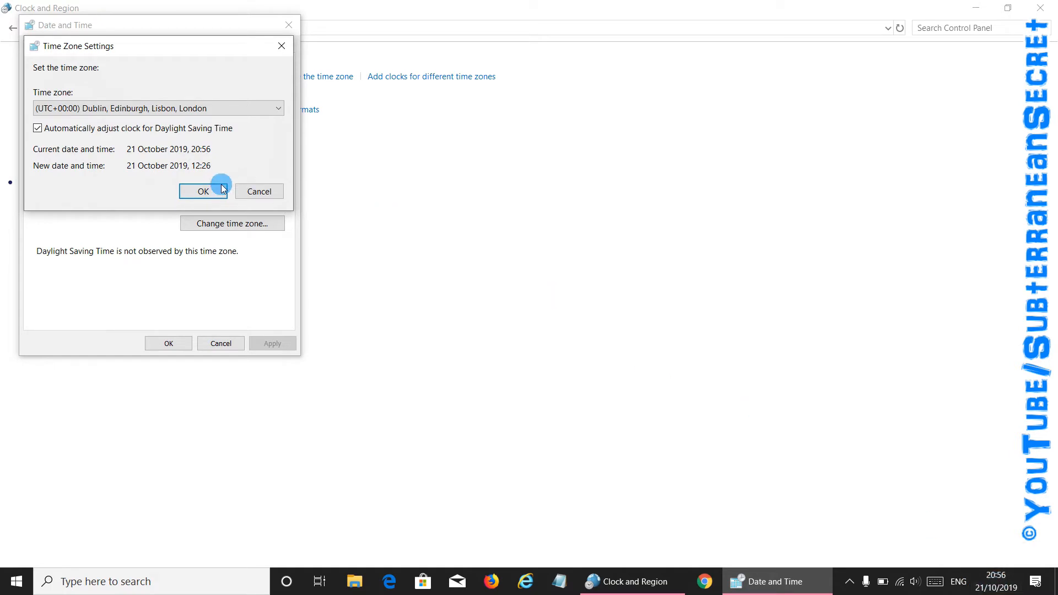
click(204, 191)
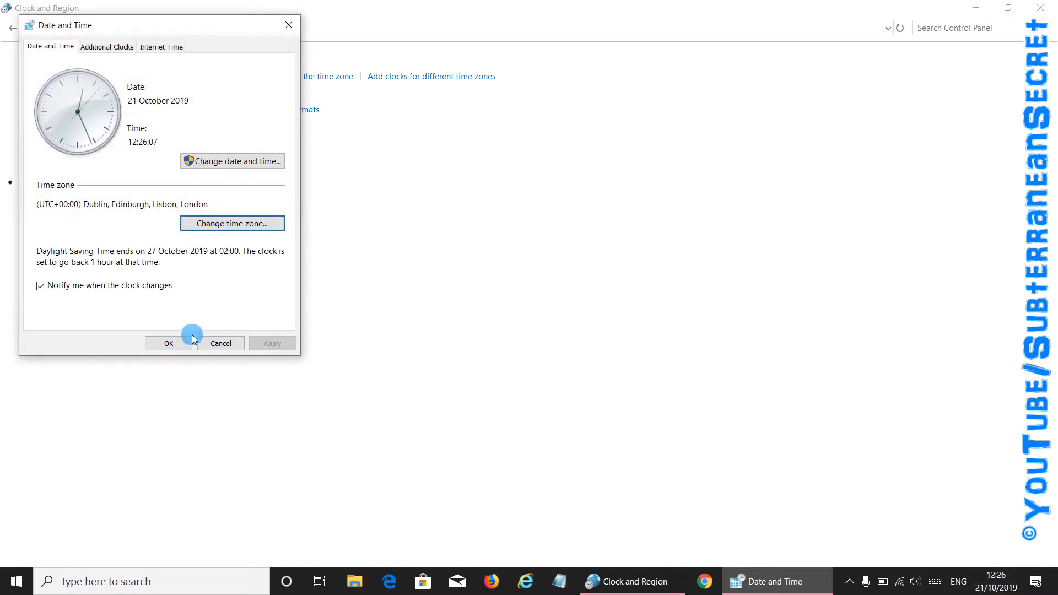
Step: Accept the Date and Time dialog with OK, leaving the clock at 12:26
click(168, 343)
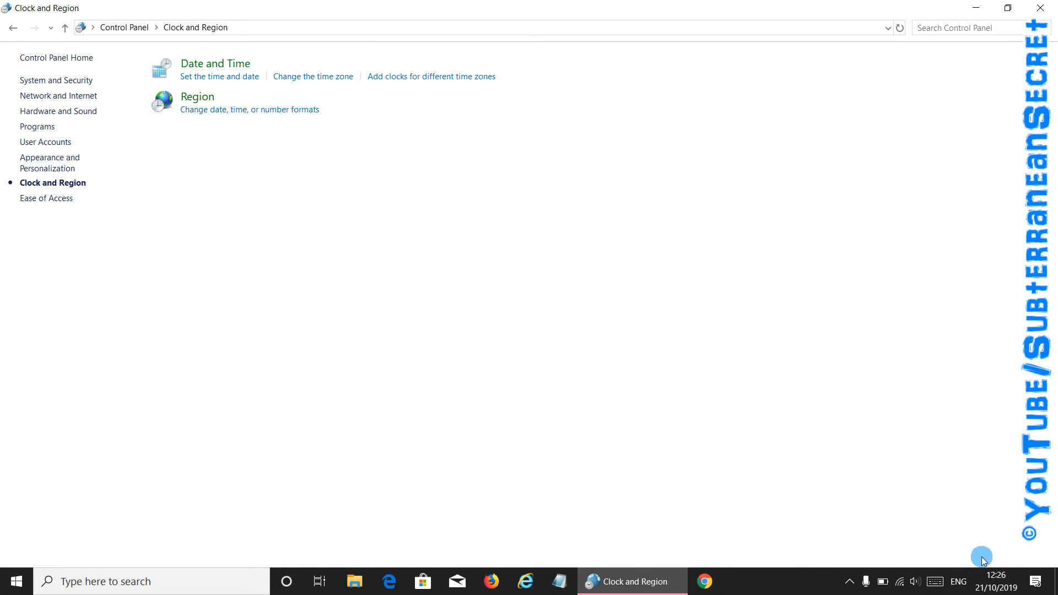
mouse_move(995, 581)
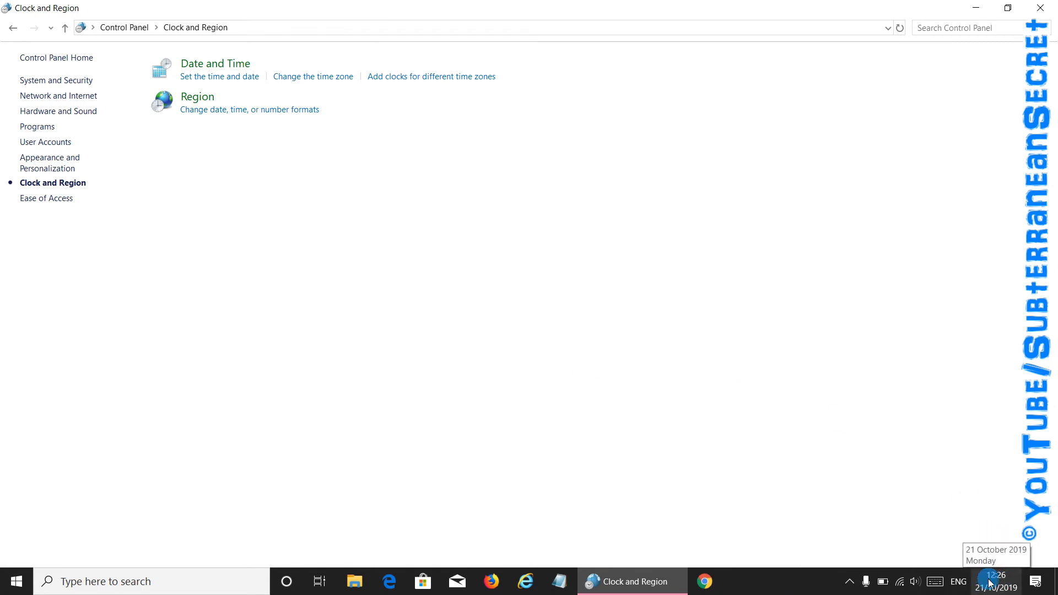
mouse_move(596, 144)
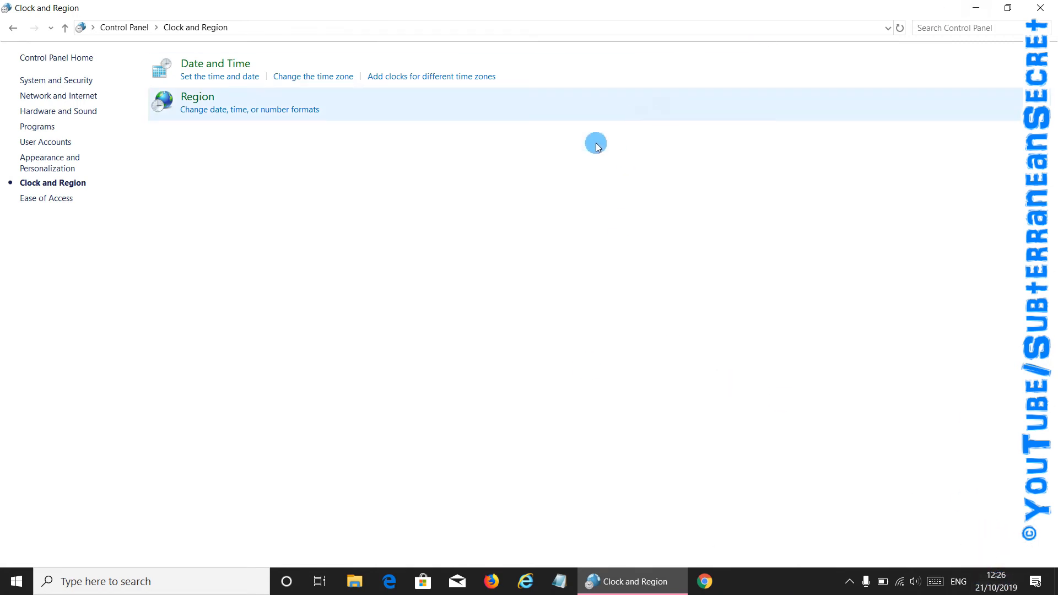
mouse_move(420, 225)
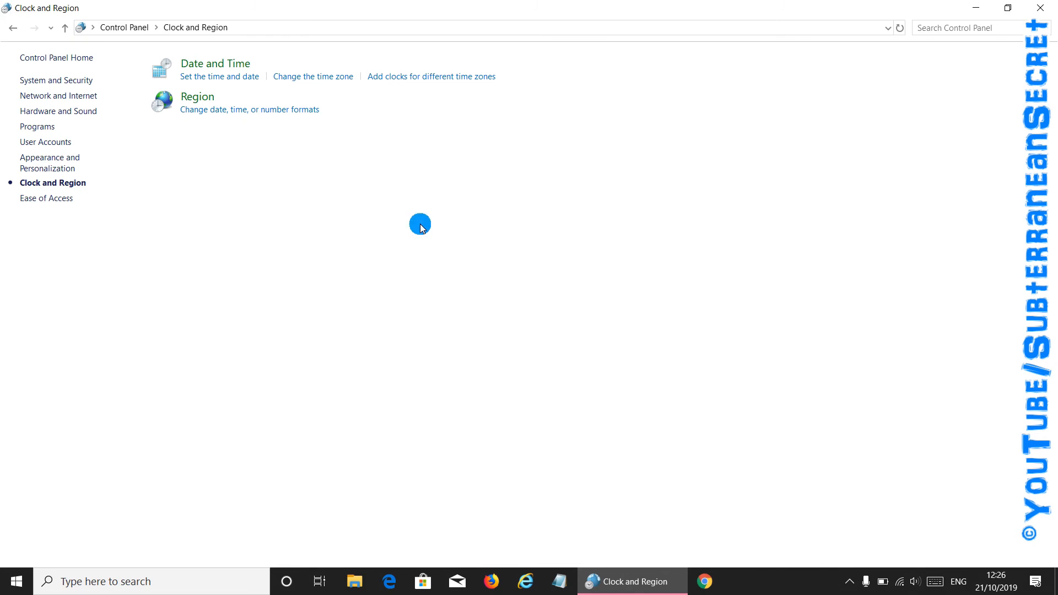